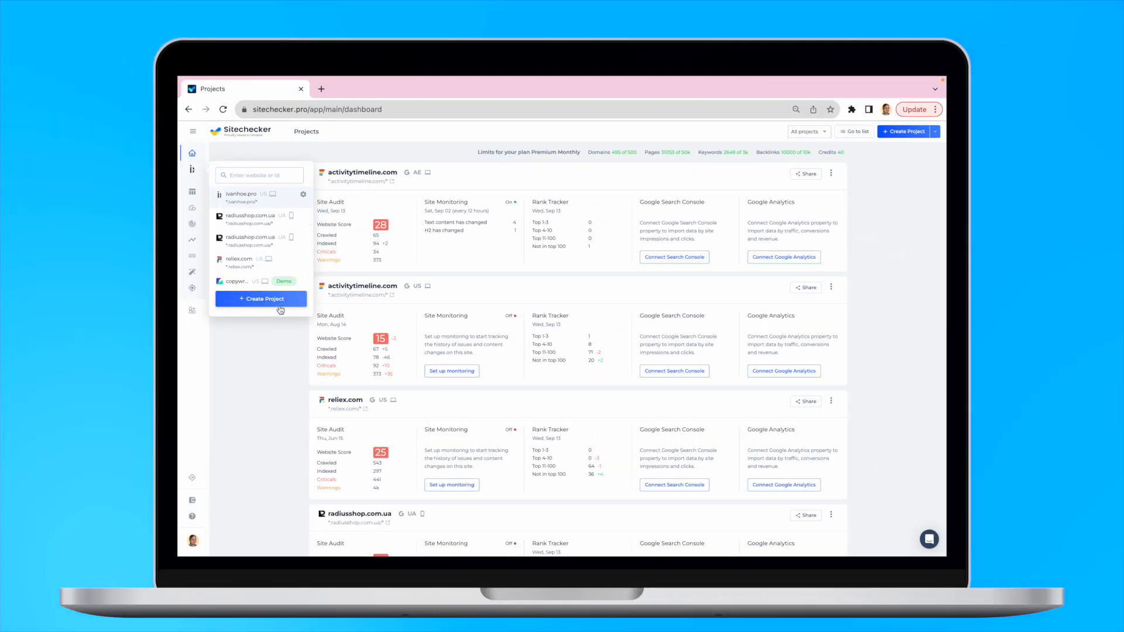
- Start a new project from the project dropdown to reach the Site Audit crawl step
left_click(261, 298)
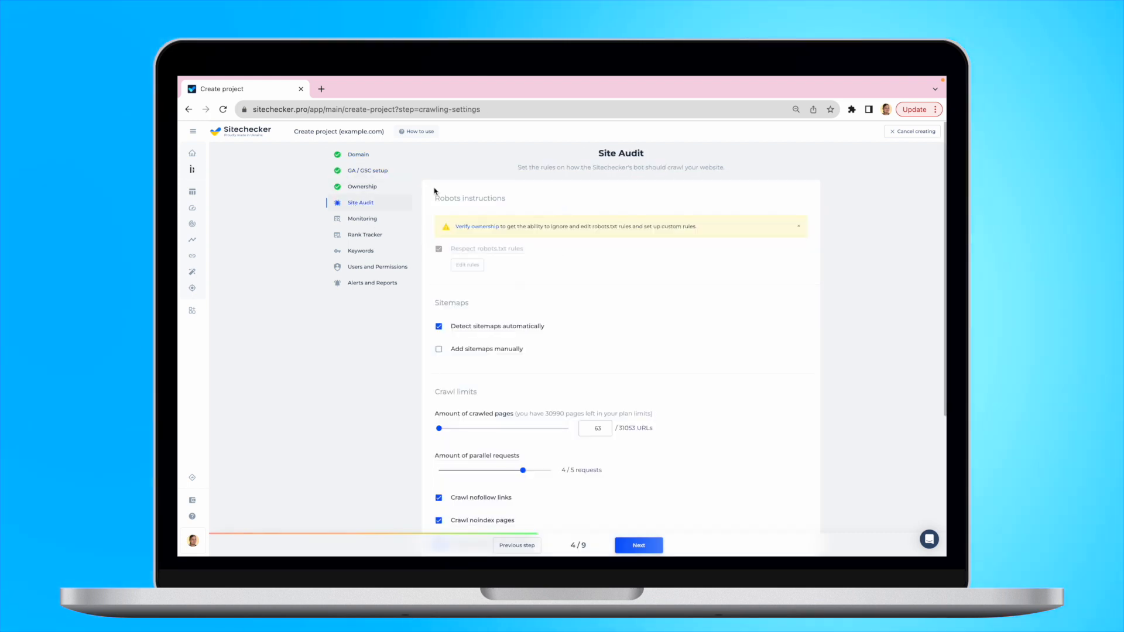
mouse_move(528, 470)
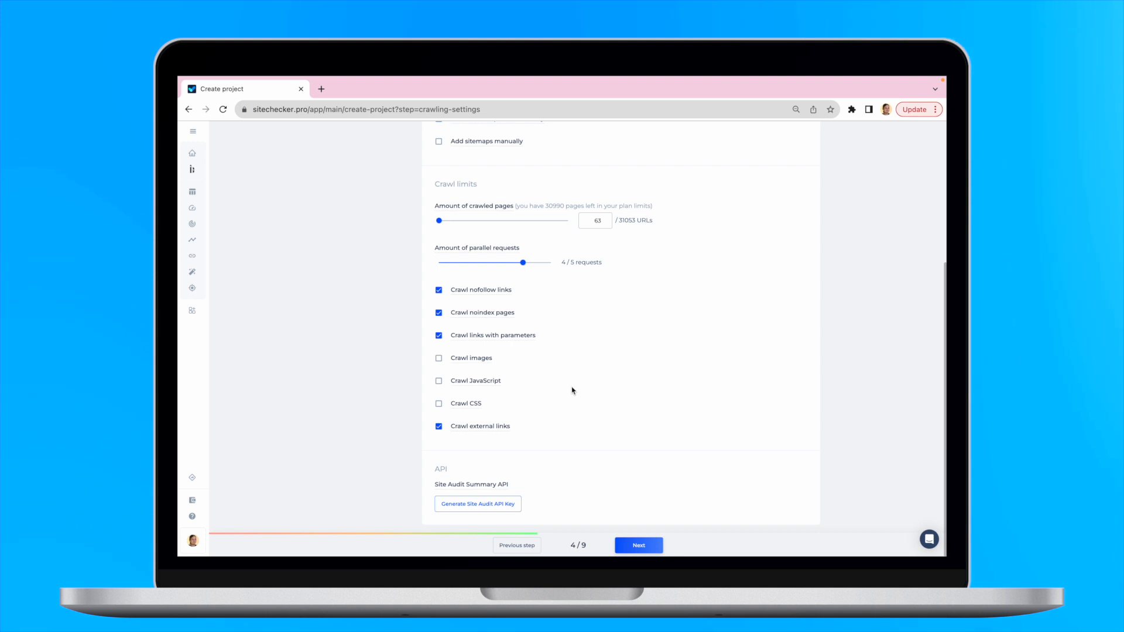
mouse_move(540, 405)
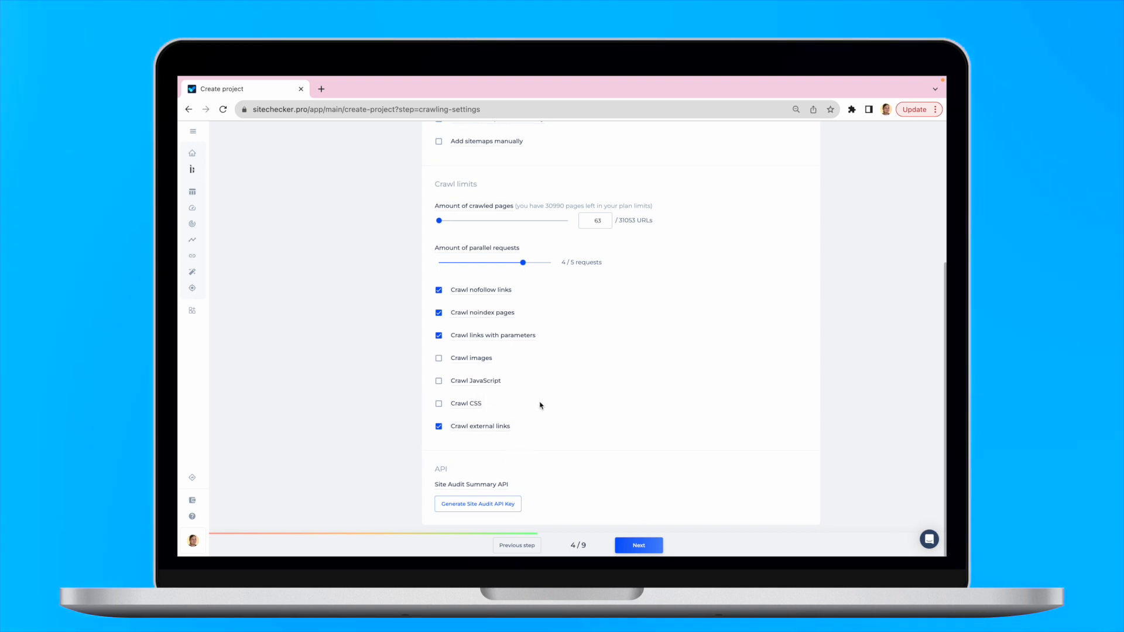
mouse_move(192, 224)
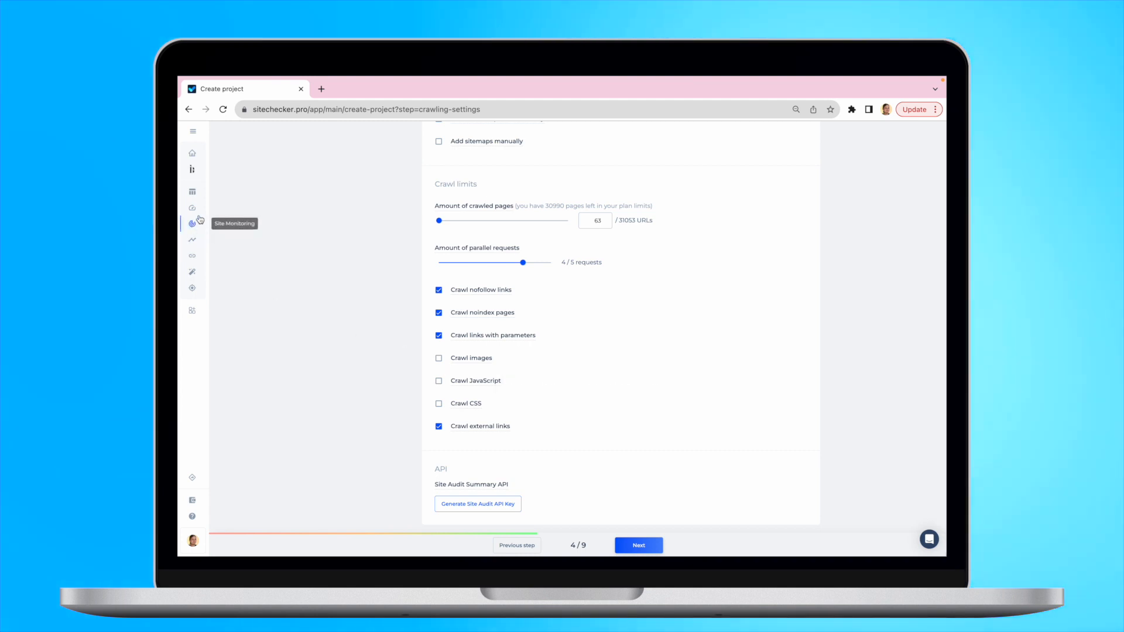
- Open the ivanhoe.pro site audit summary and view all 64 crawled HTML pages
left_click(193, 208)
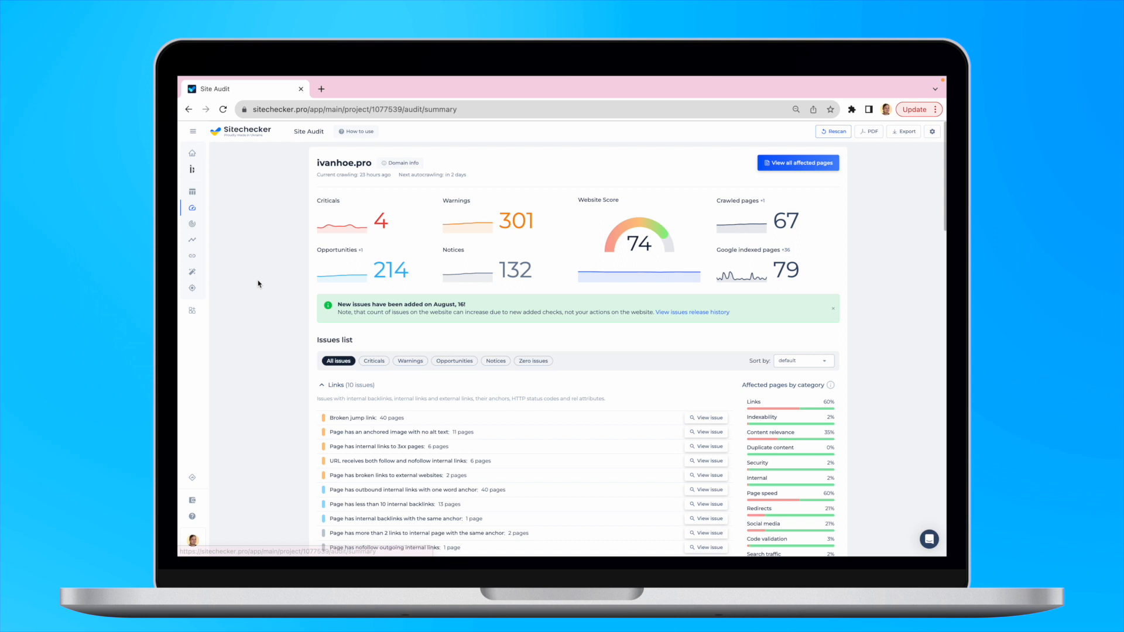
scroll("down", 3)
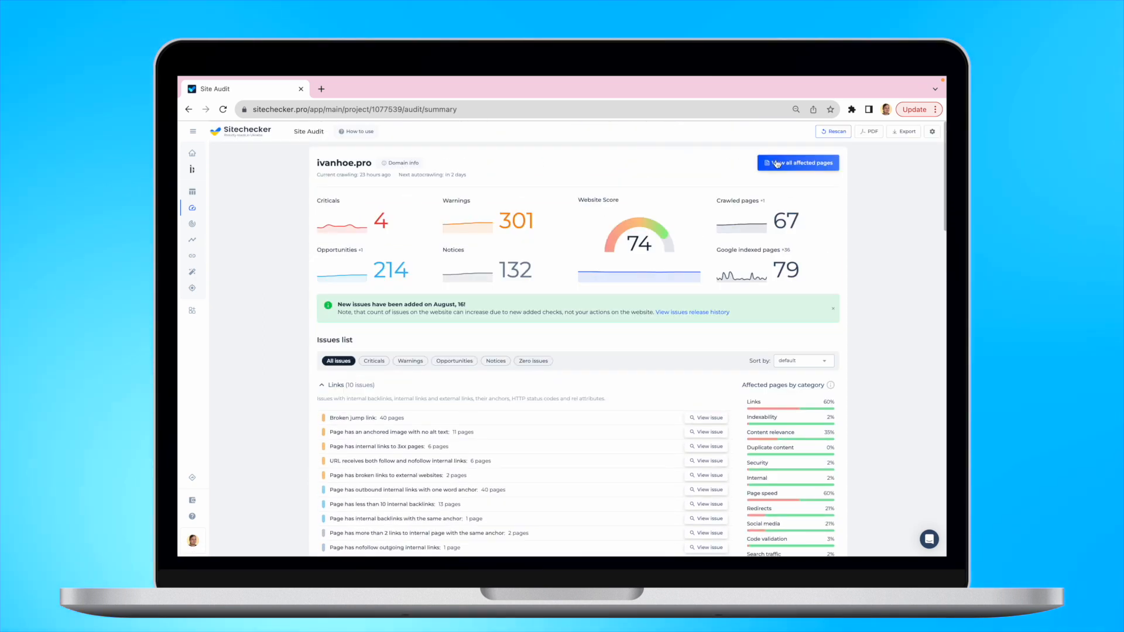
left_click(798, 162)
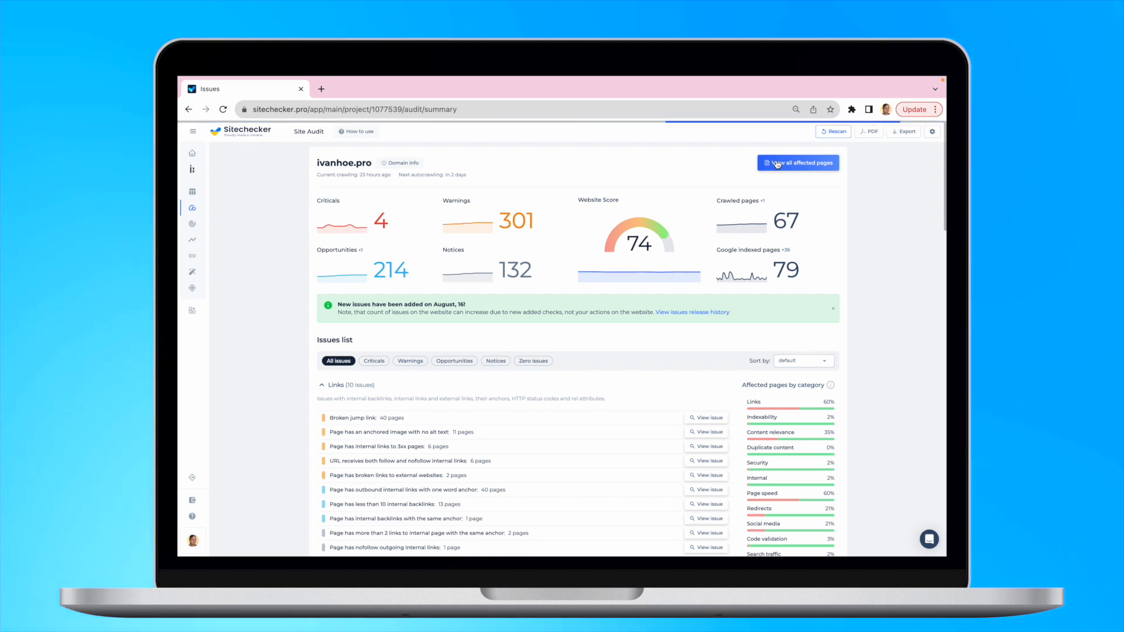
left_click(798, 162)
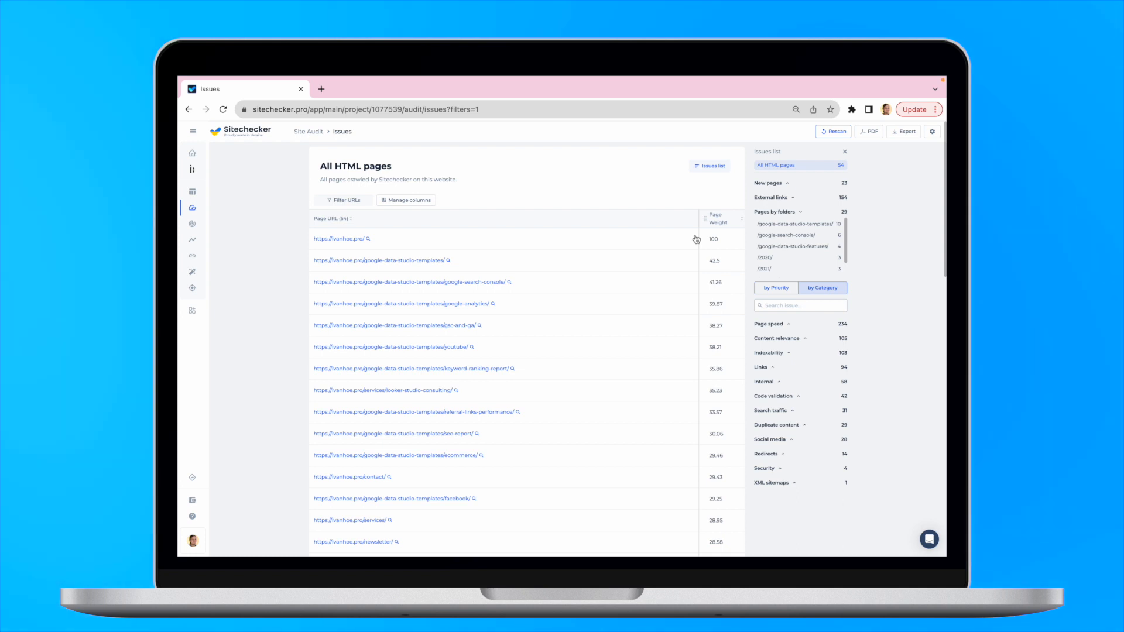
- Review the crawled-pages column options and close them, keeping Page Weight shown
left_click(406, 199)
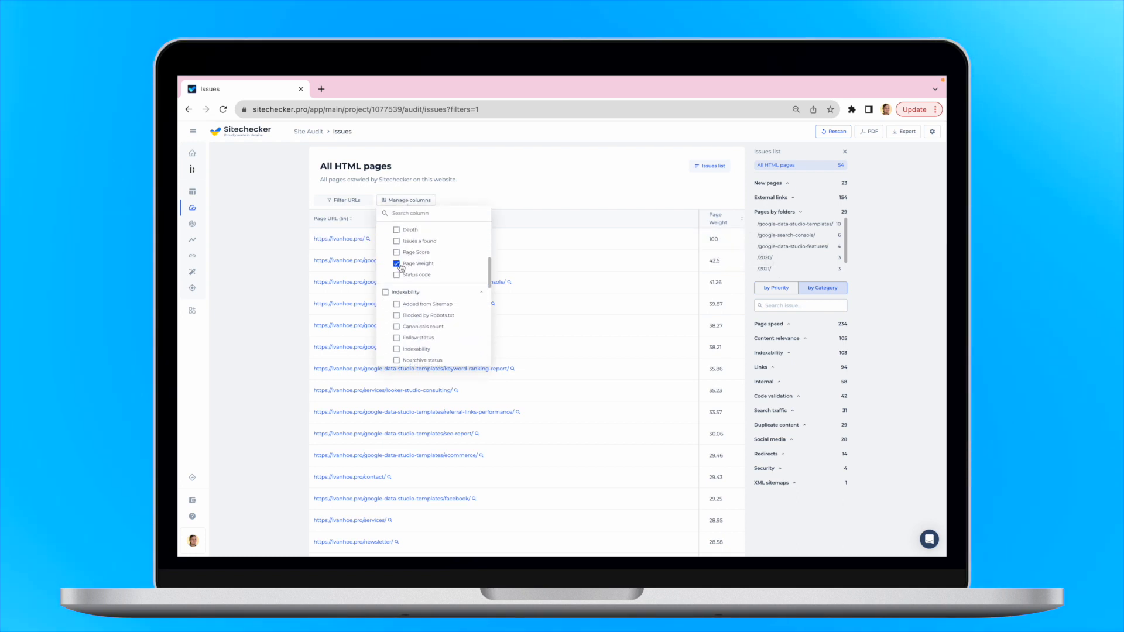
left_click(490, 206)
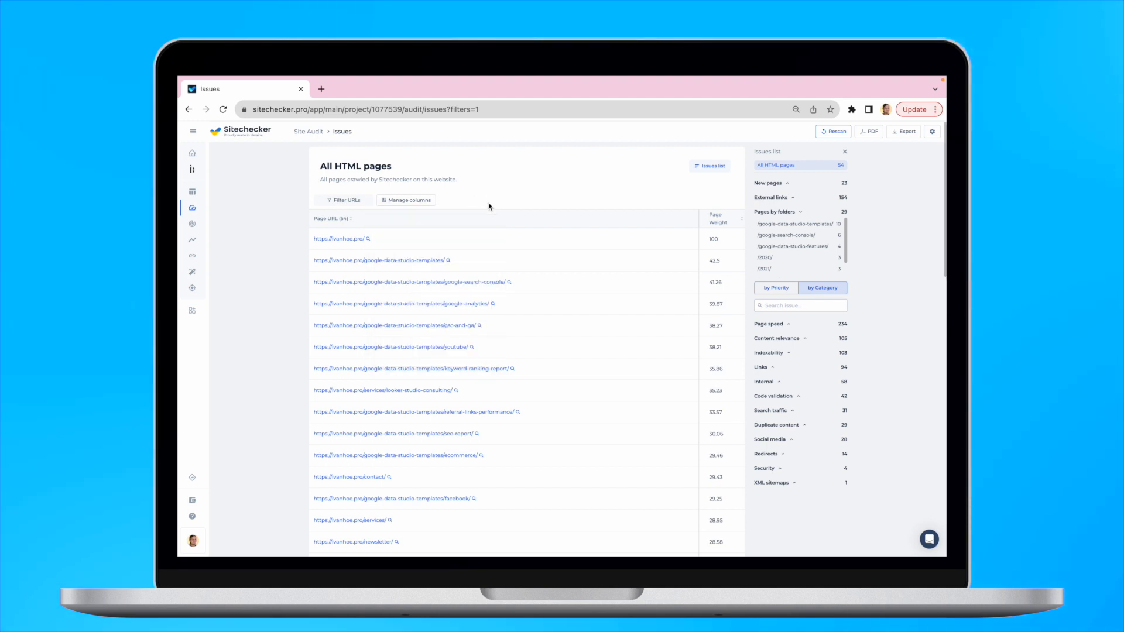
mouse_move(639, 215)
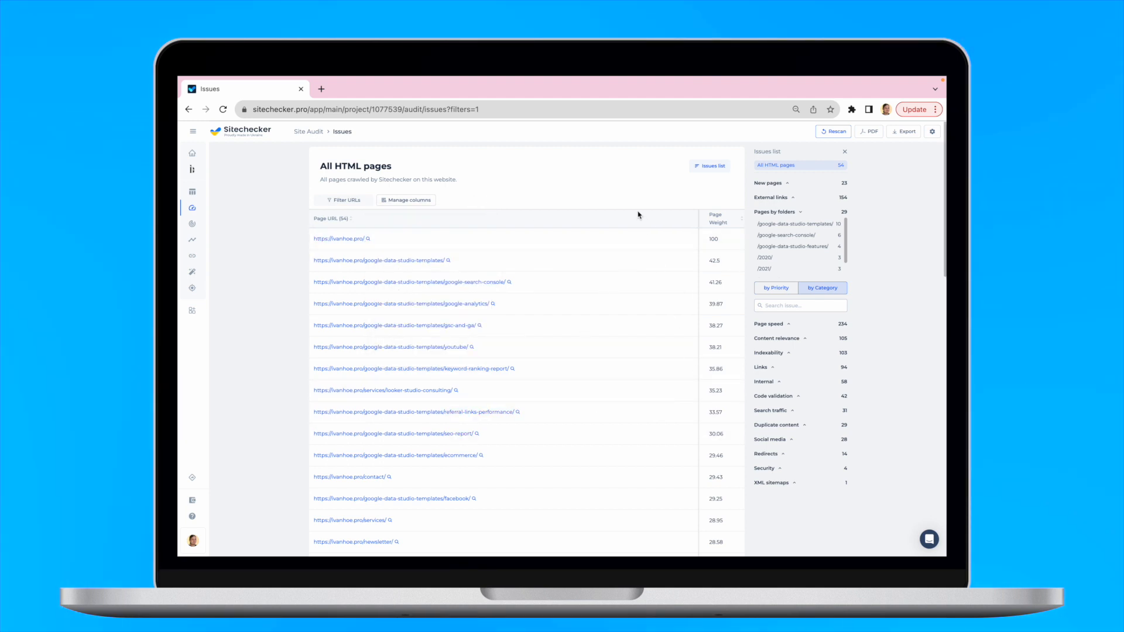
mouse_move(473, 248)
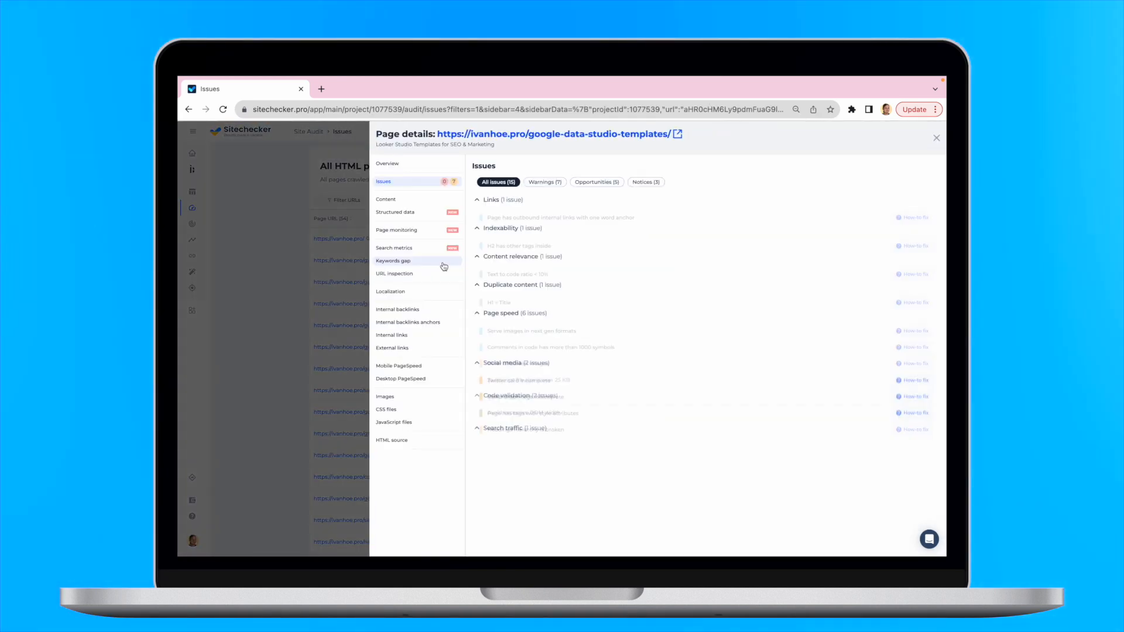
- Browse the page's Overview, Content and Internal backlinks sections
left_click(387, 163)
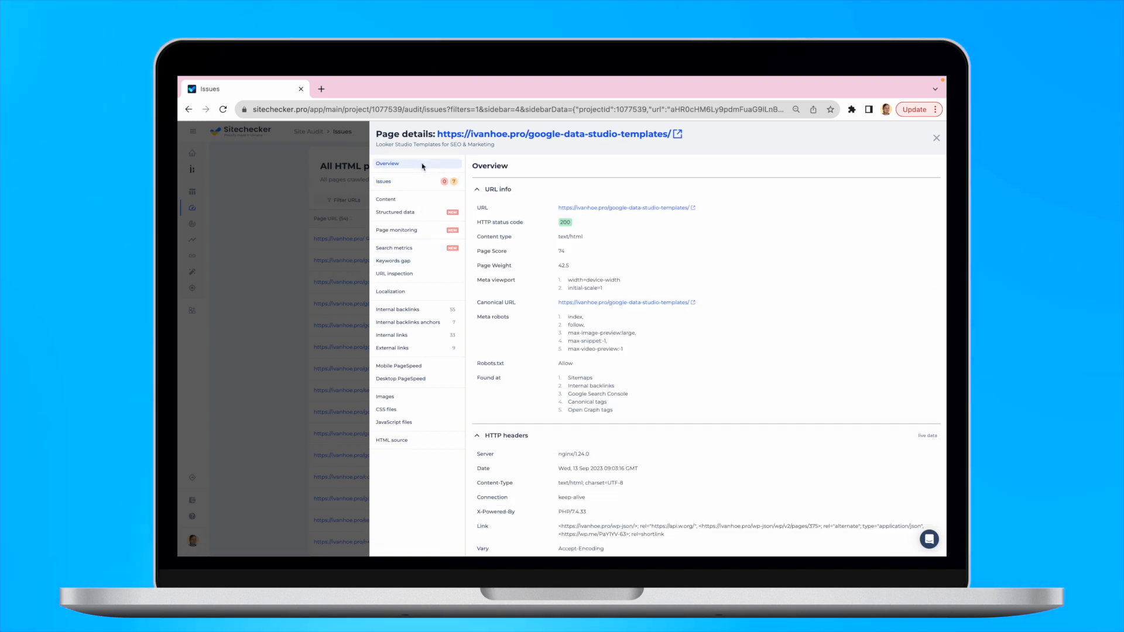
left_click(386, 199)
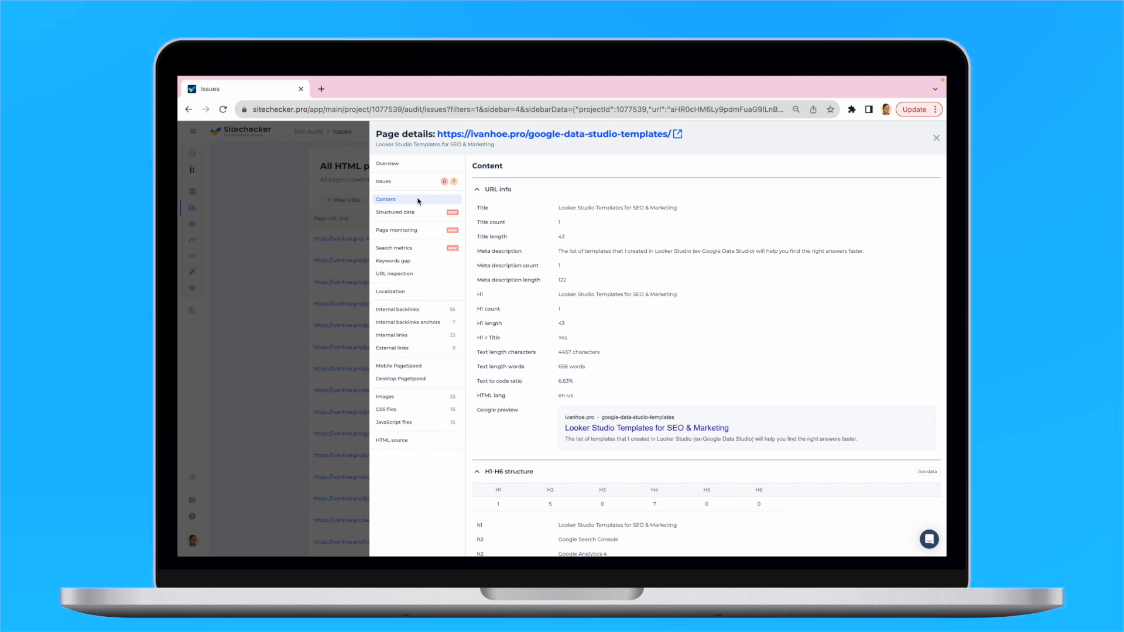
mouse_move(436, 310)
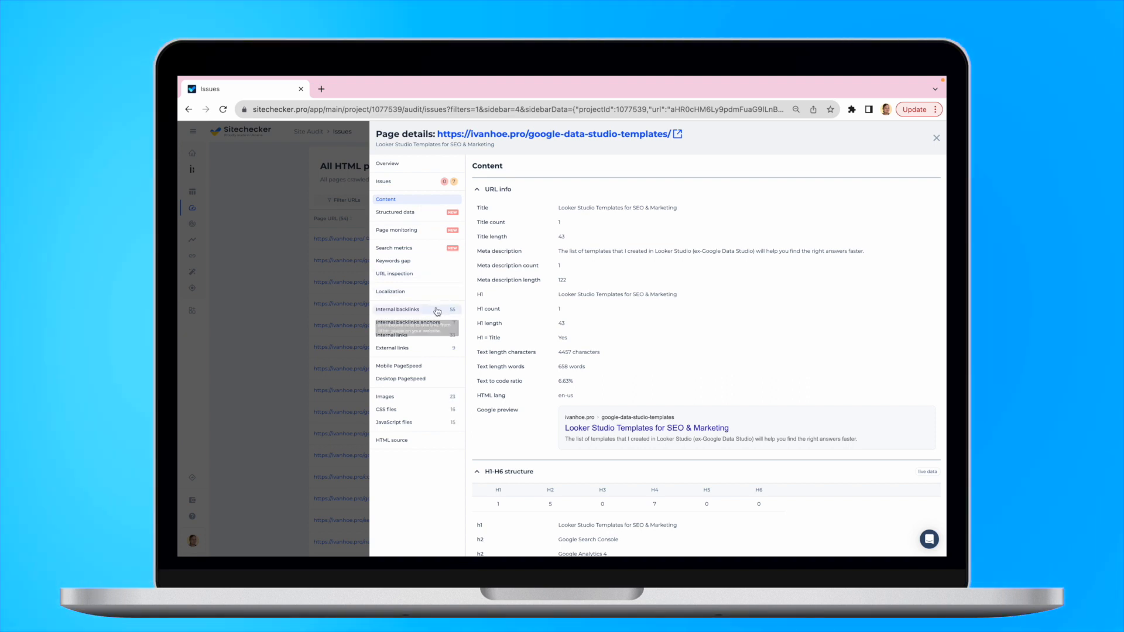
left_click(397, 309)
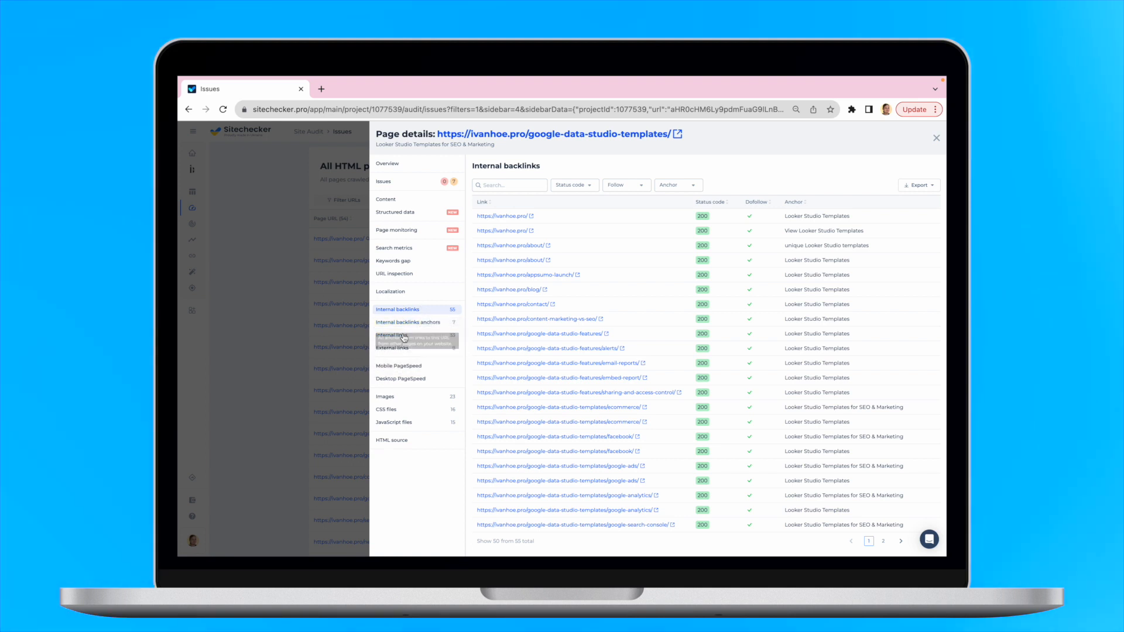
- Check internal links, external links and backlink anchors, then close page details
left_click(392, 335)
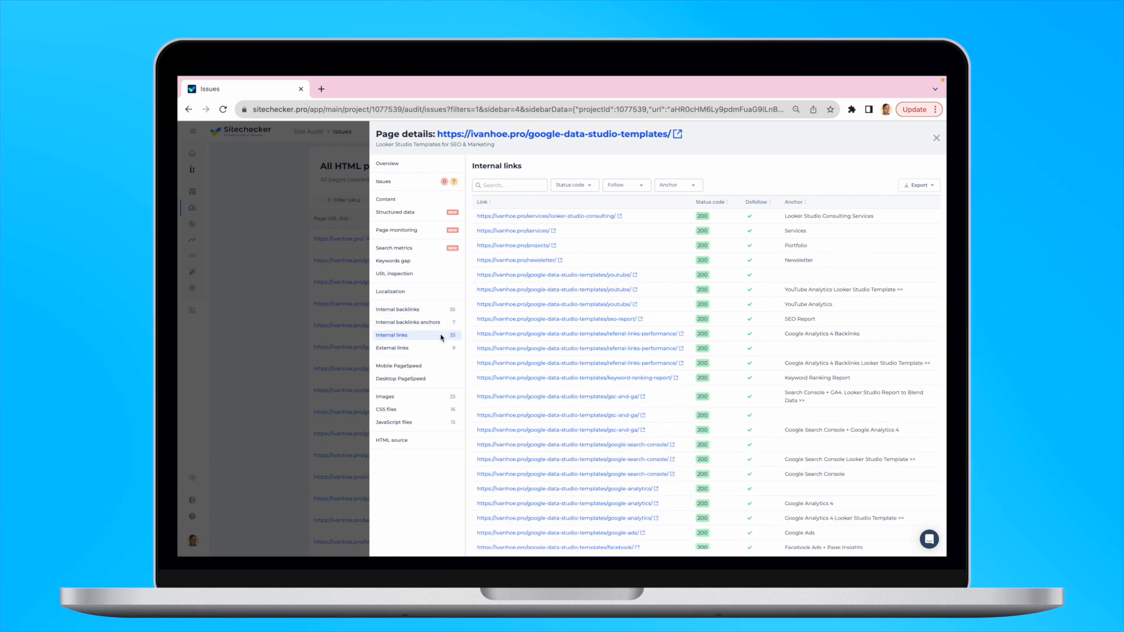
left_click(391, 348)
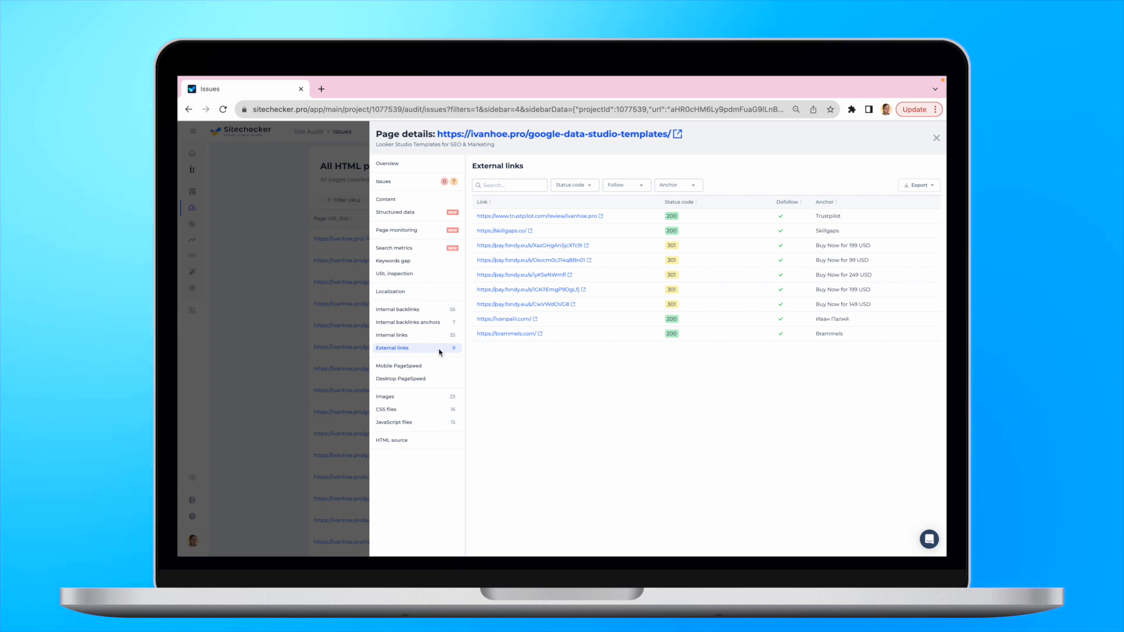
left_click(408, 321)
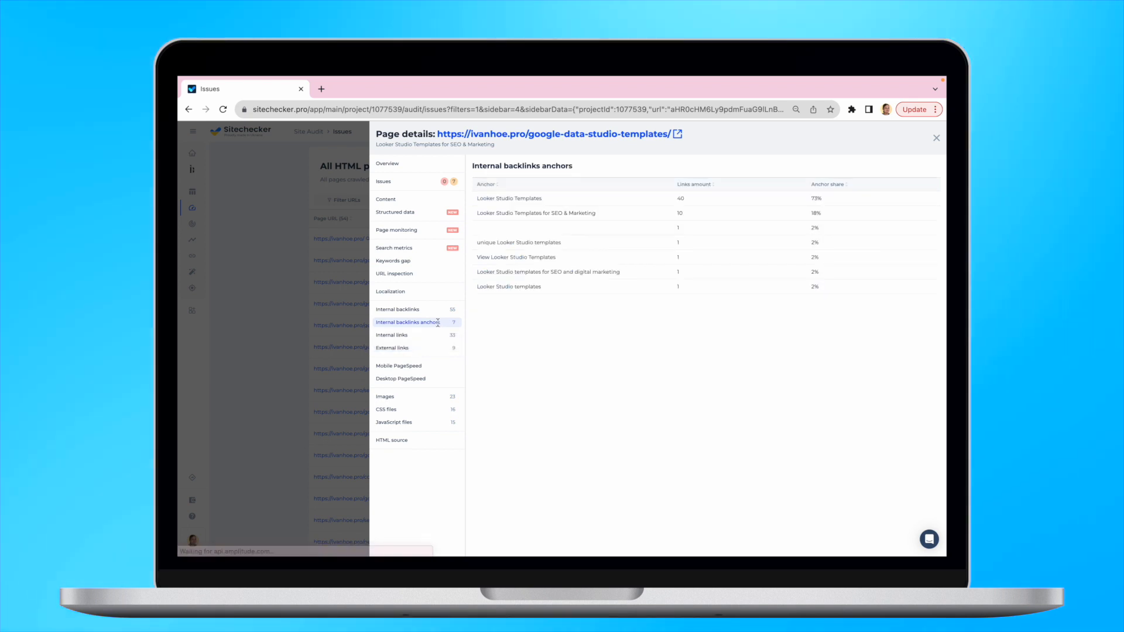
mouse_move(767, 335)
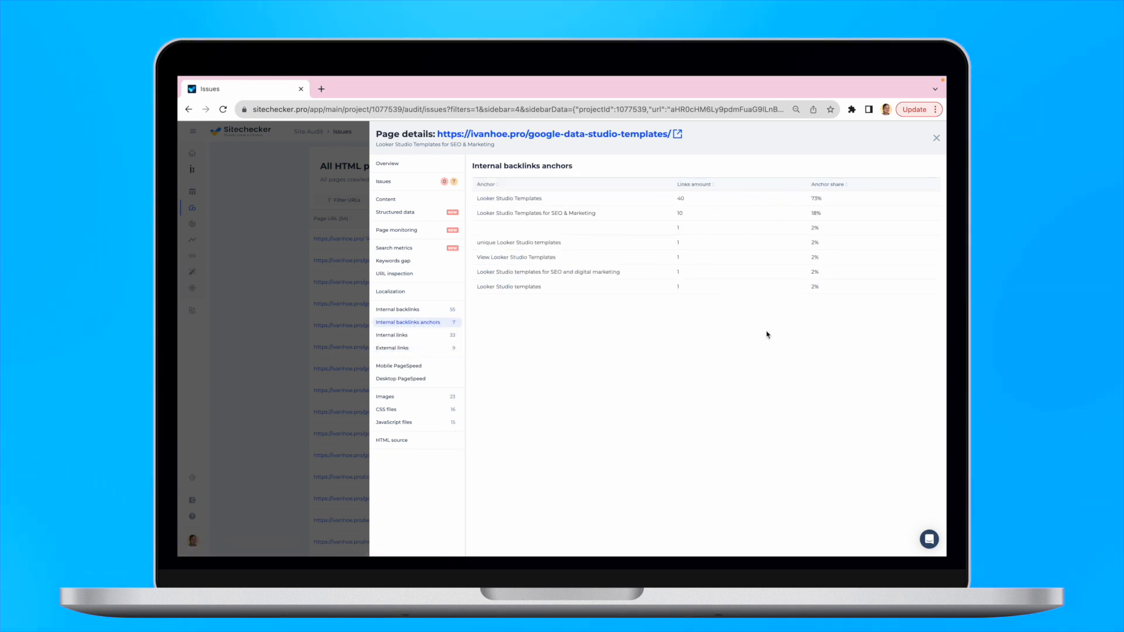
left_click(936, 137)
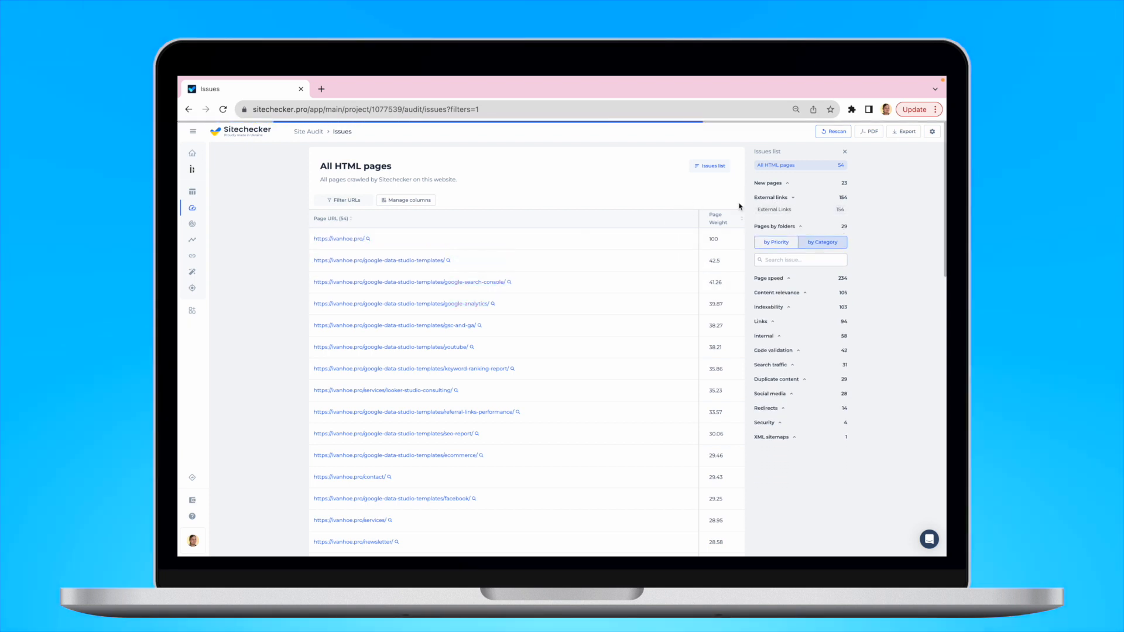
- Show the External Links report listing 154 outbound URLs with status codes
left_click(774, 208)
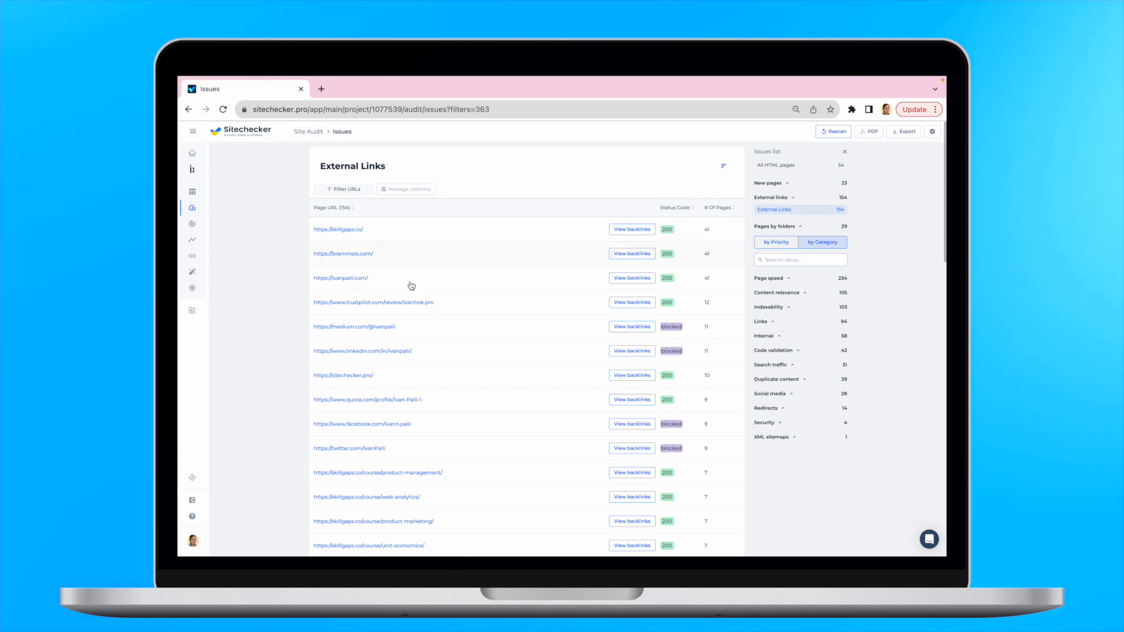
mouse_move(653, 279)
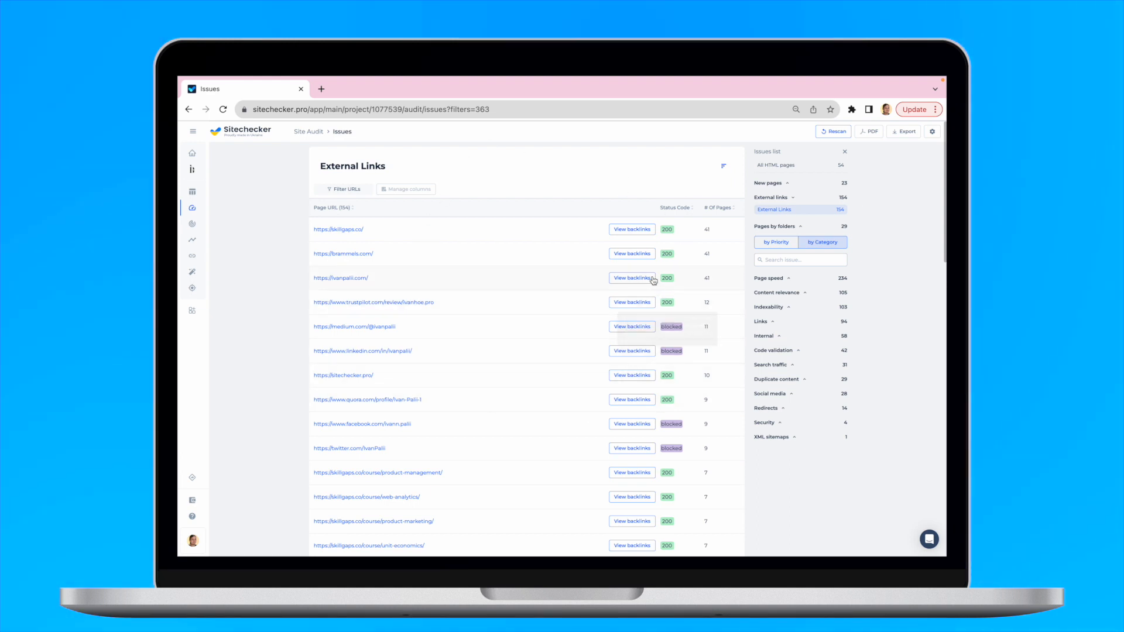
left_click(631, 278)
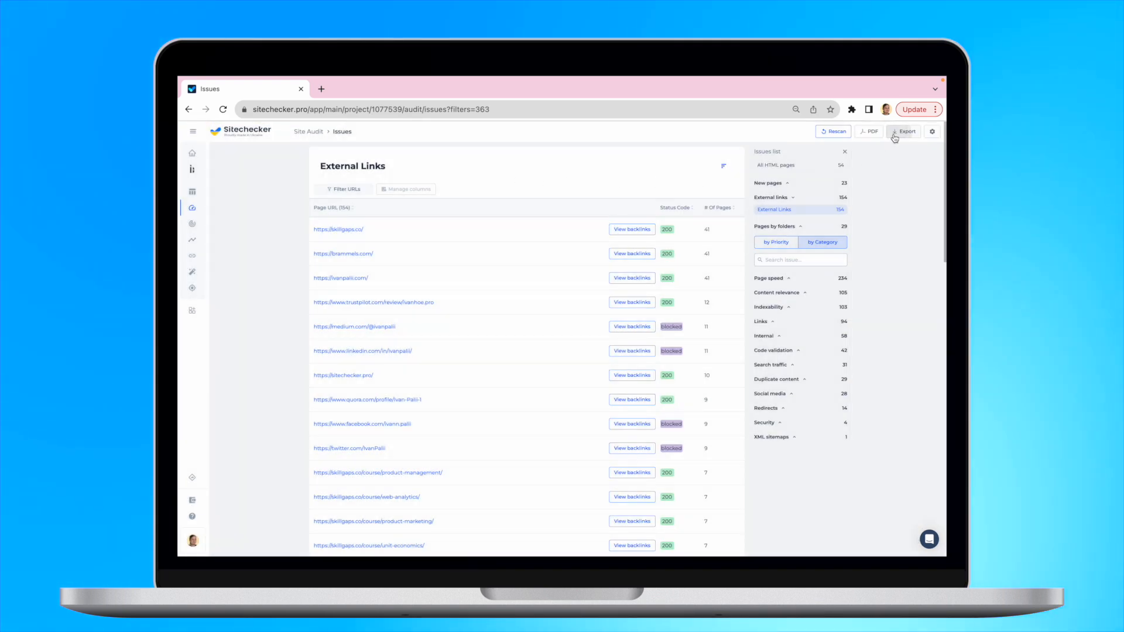
- Open Export's Generate sitemap options and include 3xx URLs alongside 2xx pages
left_click(903, 132)
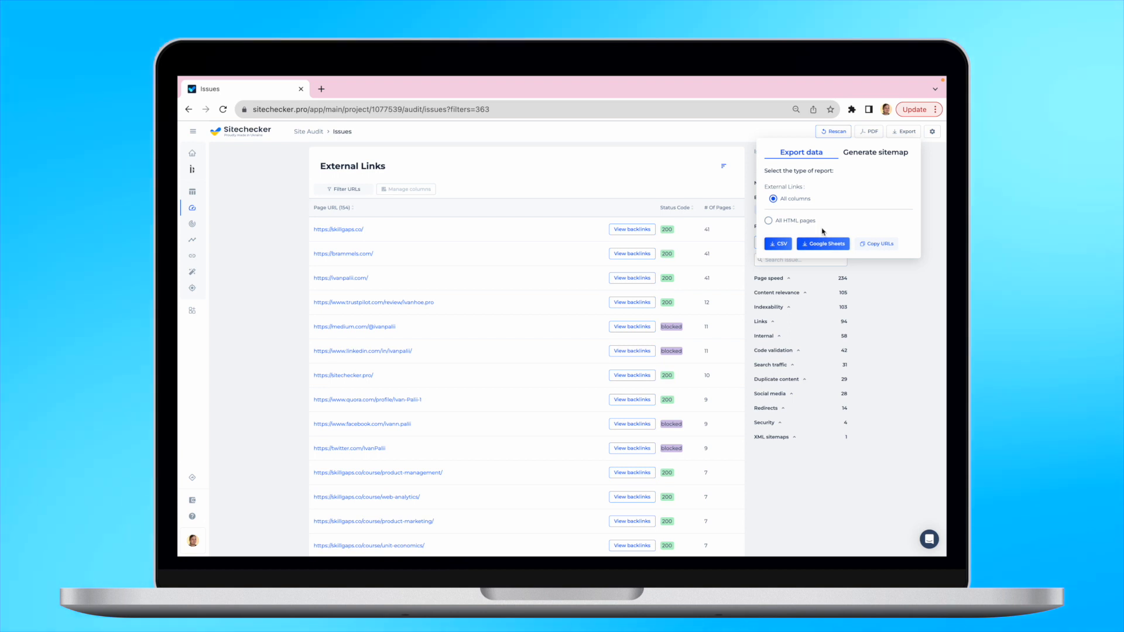
left_click(875, 152)
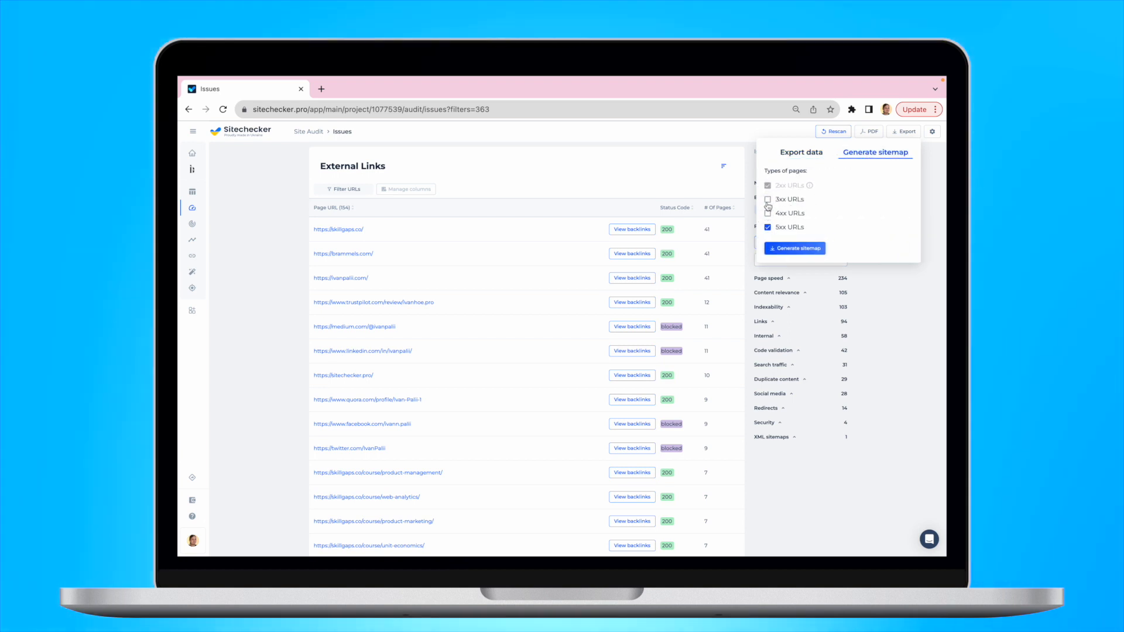
left_click(767, 213)
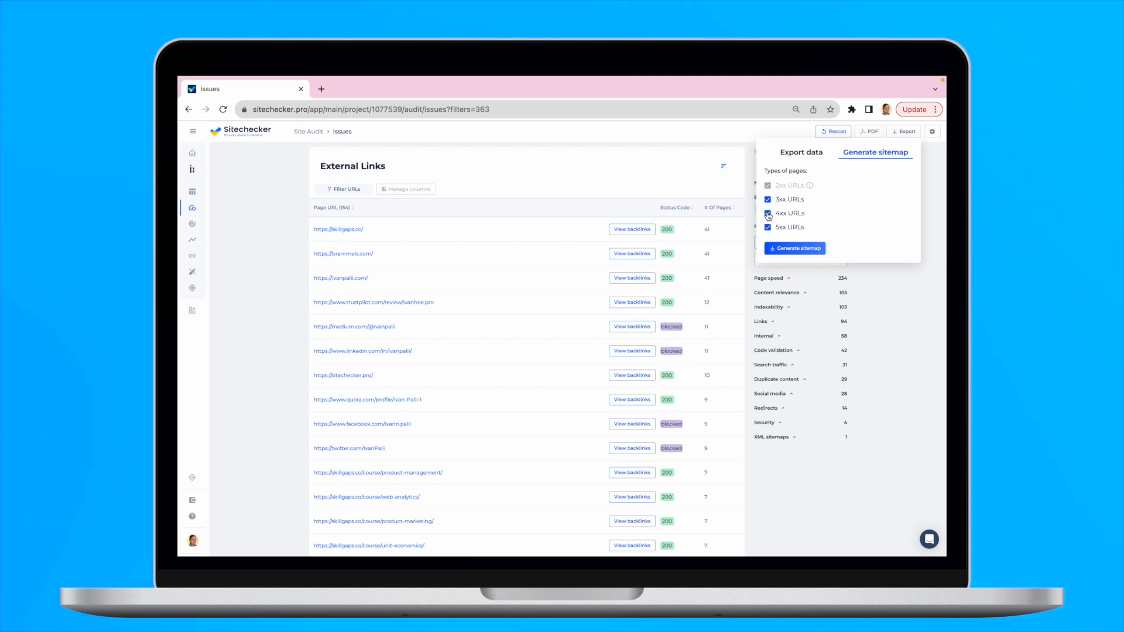